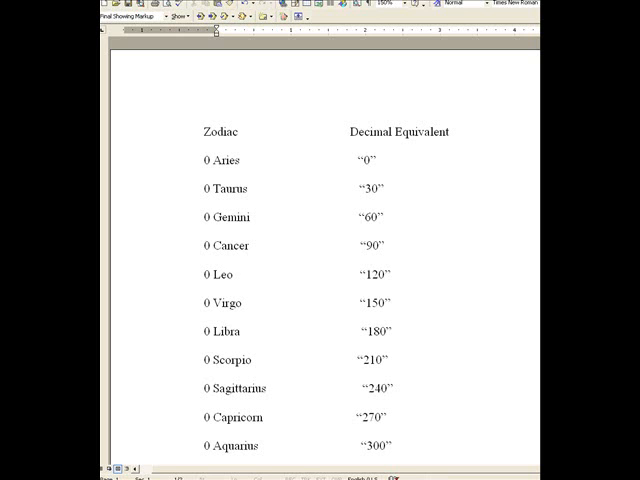
- Scroll through the May–June 2010 ephemeris, highlighting the 0 Gemini row, out to the Pluto, Chiron and node columns
{"action": "scroll", "scroll_direction": "down", "scroll_amount": 3}
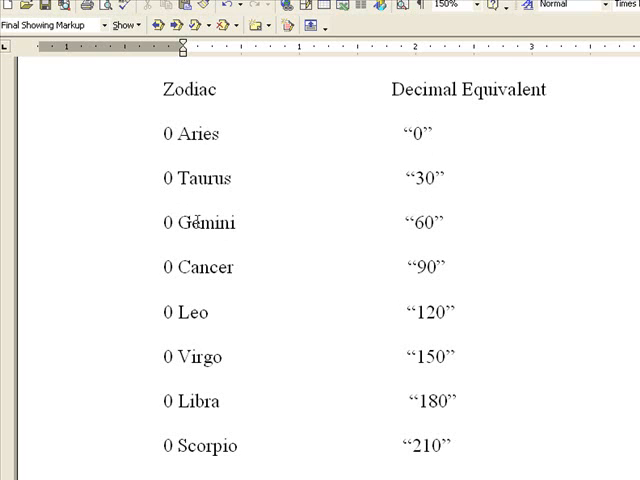
{"action": "left_click_drag", "start_coordinate": [164, 222], "coordinate": [396, 222]}
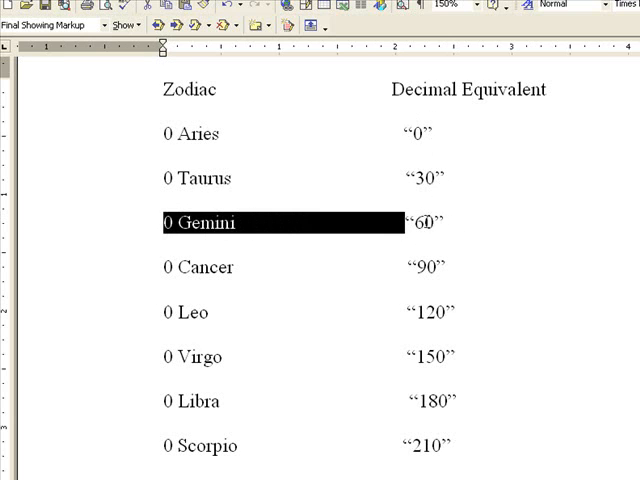
{"action": "mouse_move", "coordinate": [374, 192]}
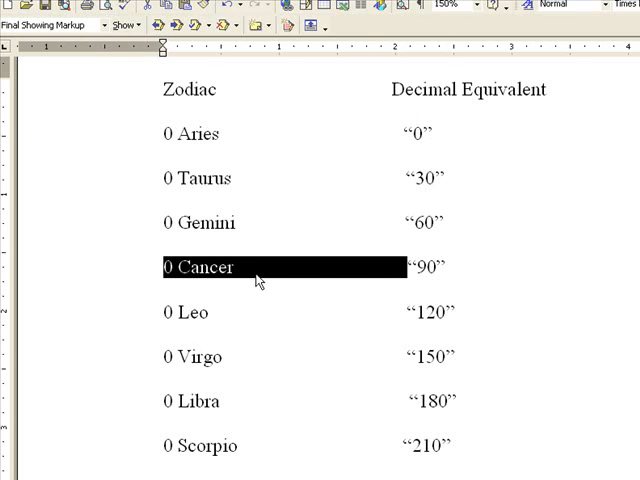
{"action": "mouse_move", "coordinate": [388, 278]}
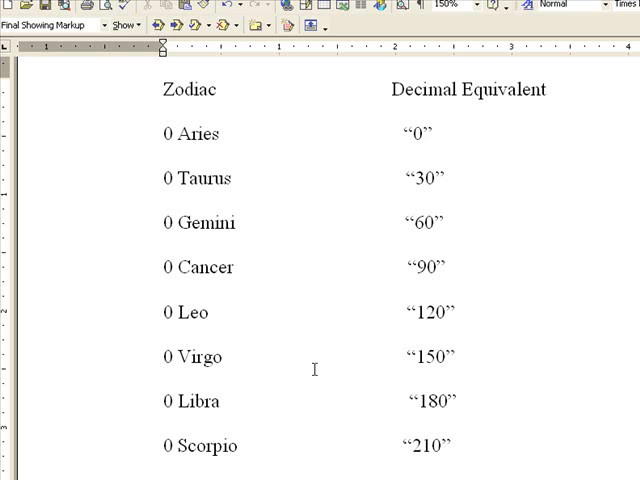
{"action": "mouse_move", "coordinate": [232, 404]}
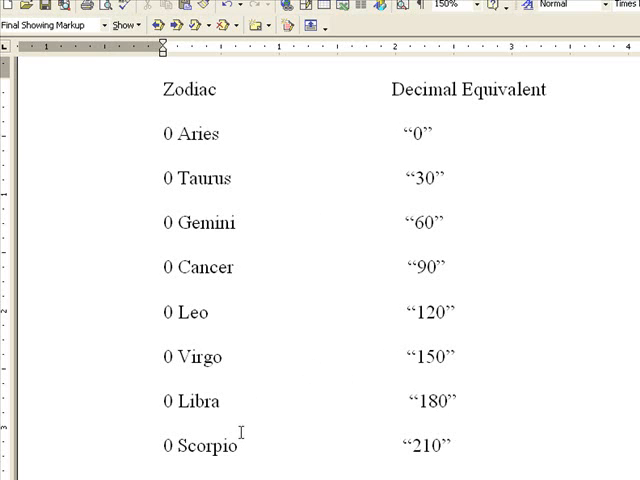
{"action": "scroll", "scroll_direction": "down", "scroll_amount": 3}
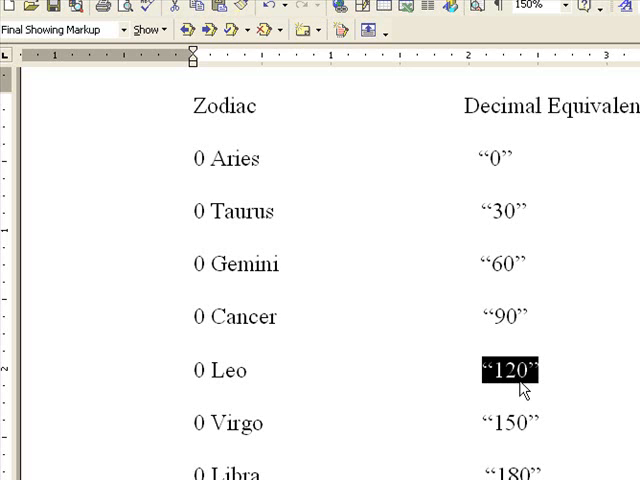
{"action": "mouse_move", "coordinate": [372, 364]}
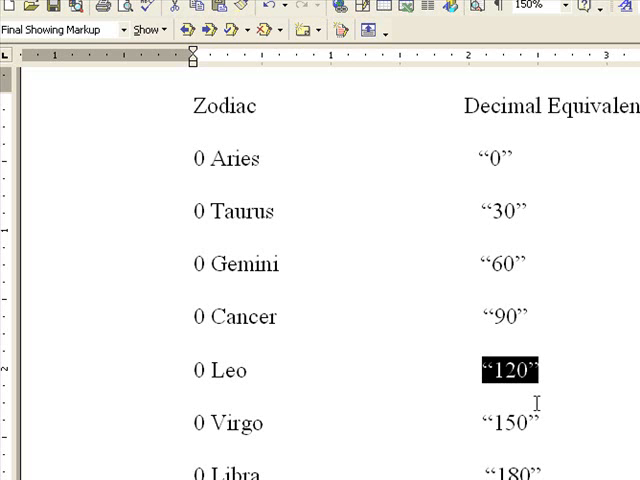
{"action": "mouse_move", "coordinate": [310, 396]}
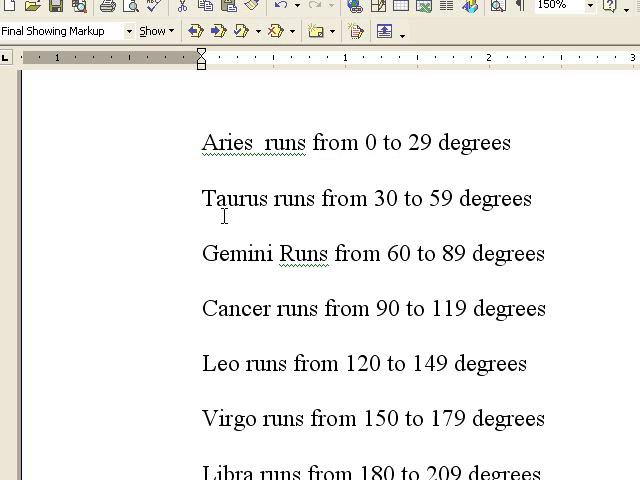
{"action": "mouse_move", "coordinate": [464, 222]}
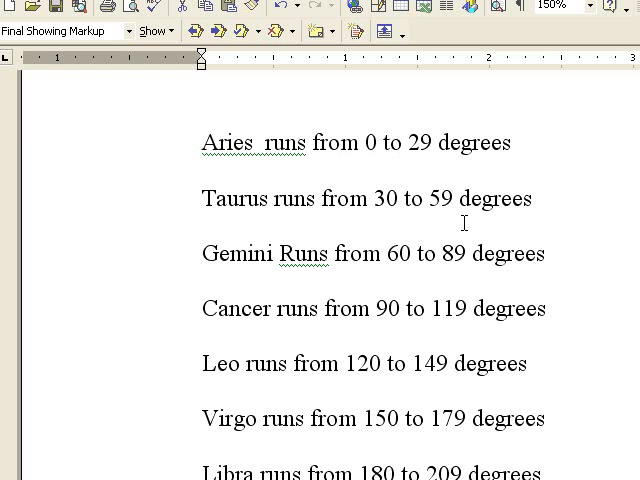
{"action": "mouse_move", "coordinate": [376, 258]}
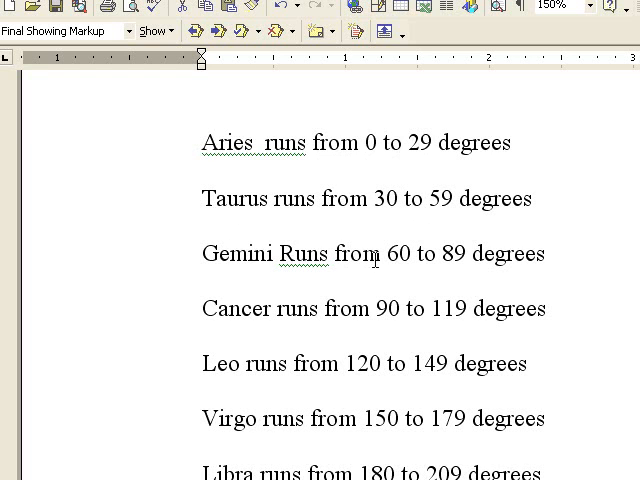
{"action": "mouse_move", "coordinate": [458, 264]}
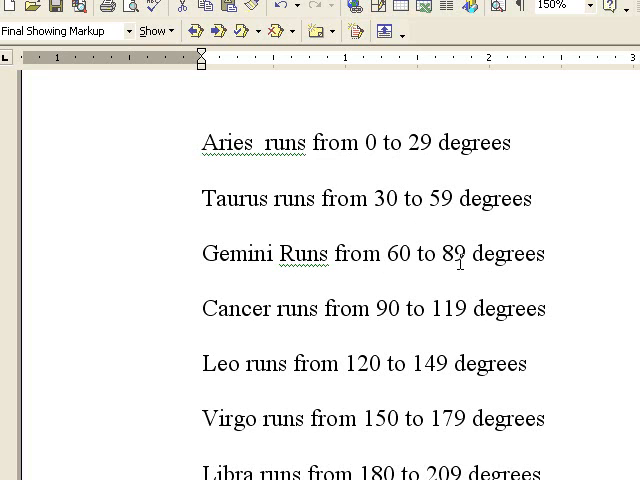
{"action": "mouse_move", "coordinate": [382, 320]}
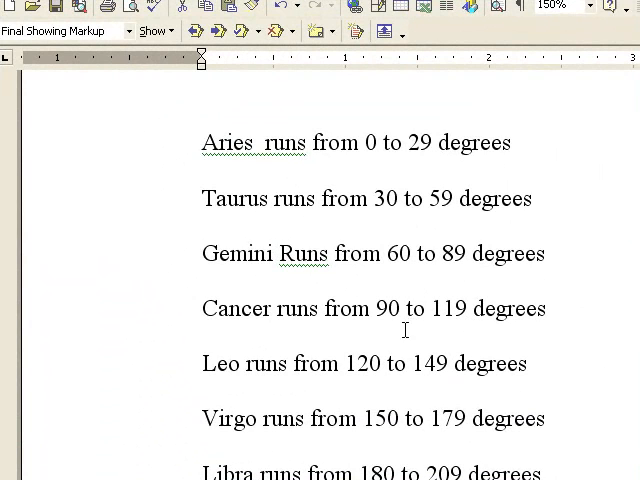
{"action": "mouse_move", "coordinate": [270, 378]}
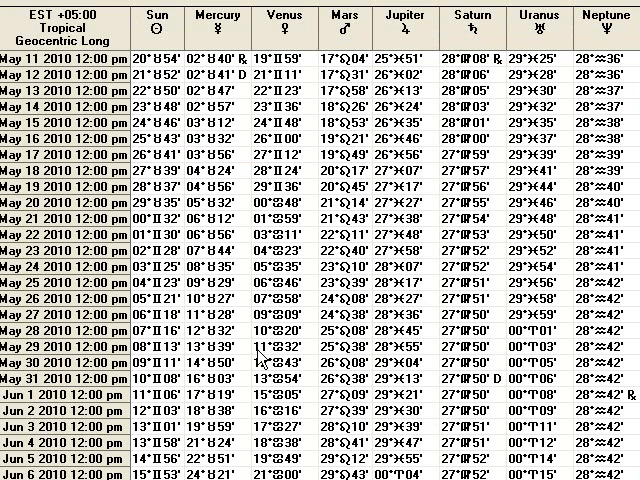
{"action": "mouse_move", "coordinate": [262, 360]}
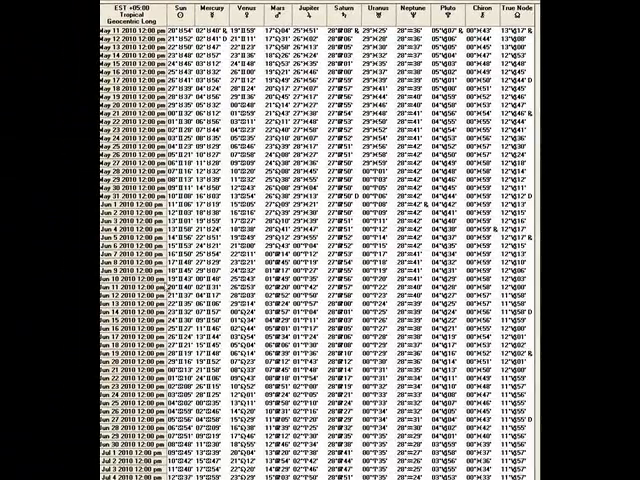
{"action": "scroll", "scroll_direction": "down", "scroll_amount": 3}
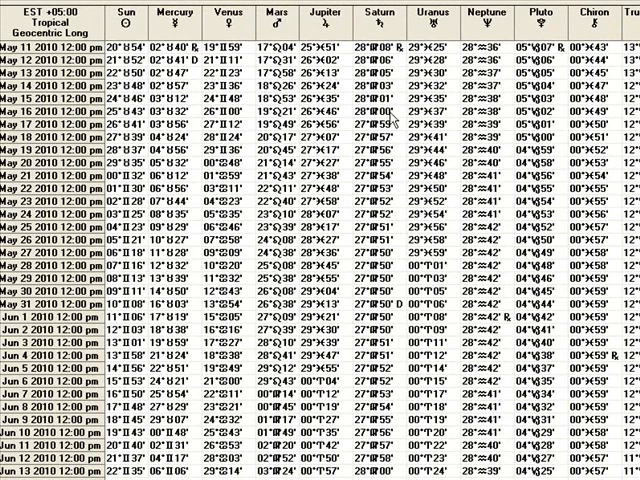
{"action": "mouse_move", "coordinate": [396, 118]}
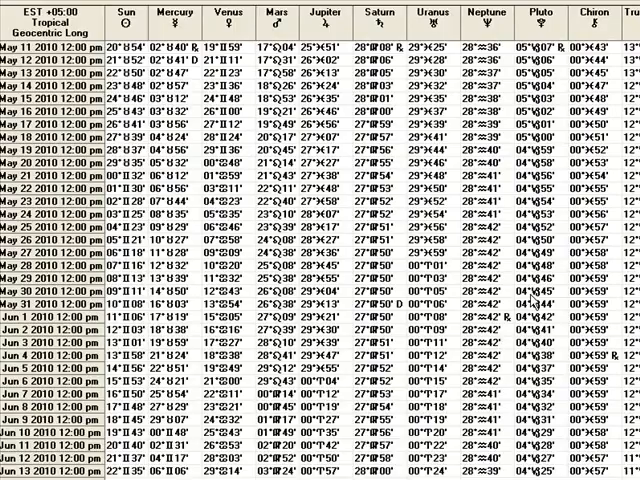
{"action": "scroll", "scroll_direction": "right", "scroll_amount": 3}
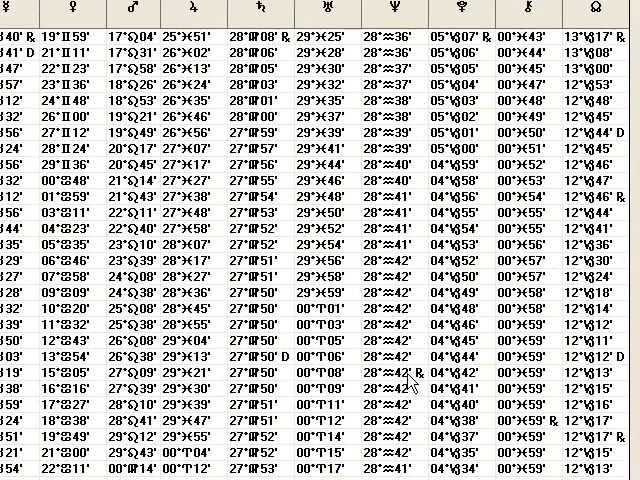
{"action": "mouse_move", "coordinate": [424, 388]}
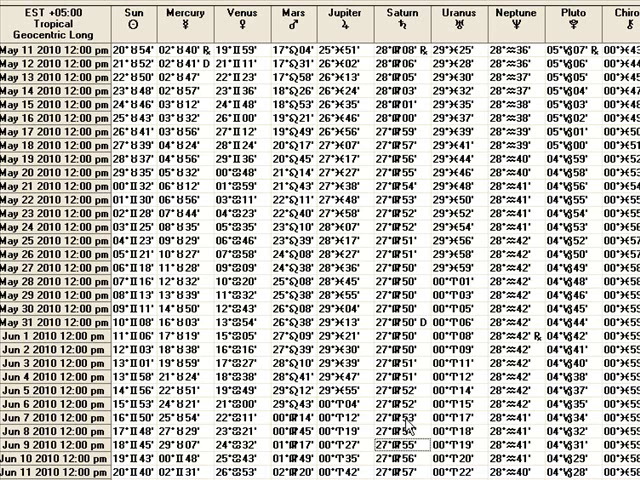
{"action": "mouse_move", "coordinate": [390, 424]}
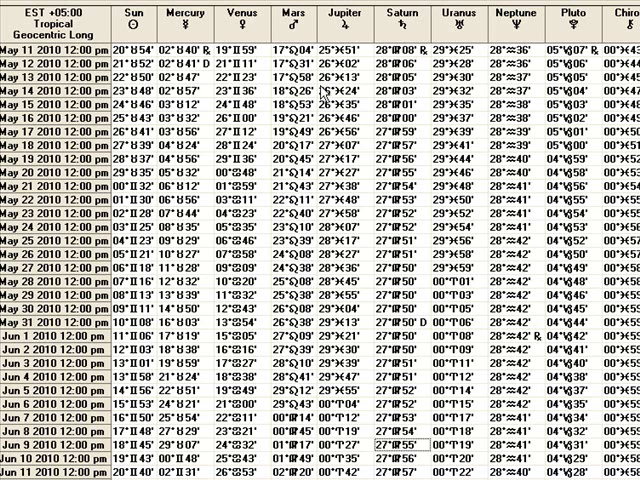
{"action": "mouse_move", "coordinate": [368, 136]}
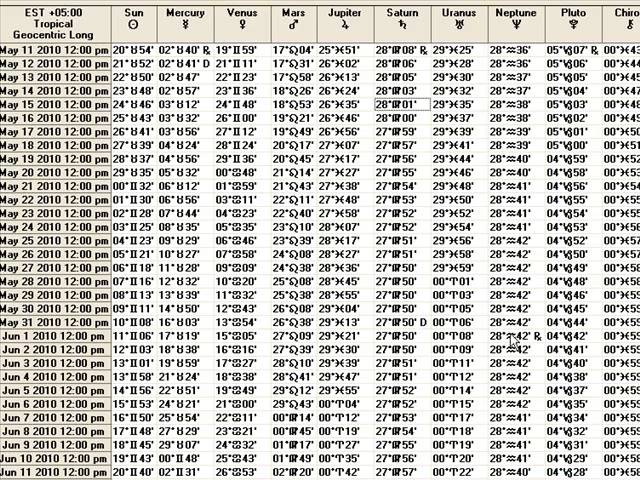
{"action": "scroll", "scroll_direction": "down", "scroll_amount": 3}
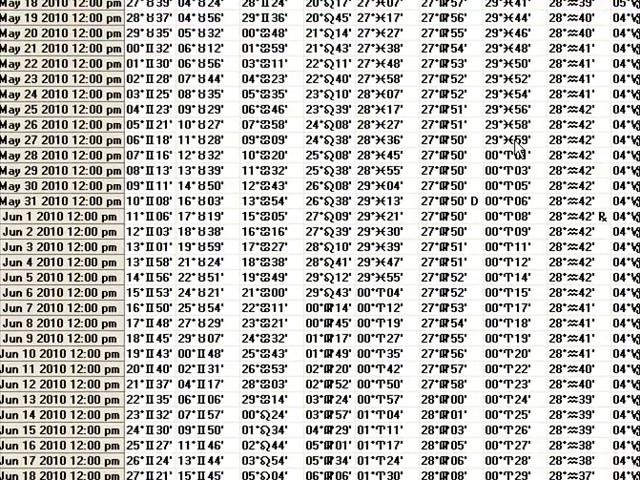
{"action": "mouse_move", "coordinate": [448, 348]}
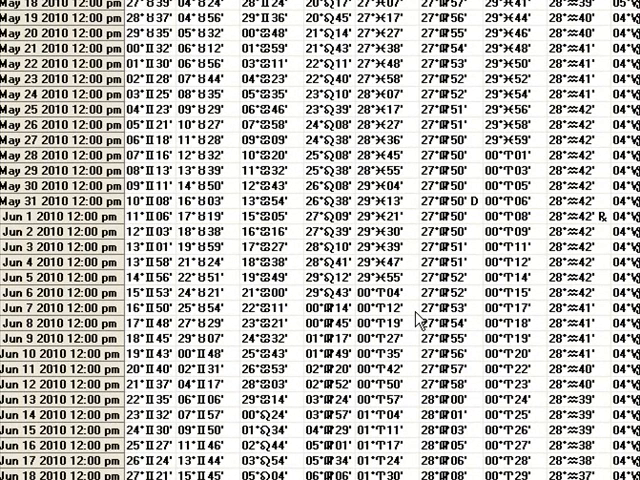
{"action": "mouse_move", "coordinate": [504, 206]}
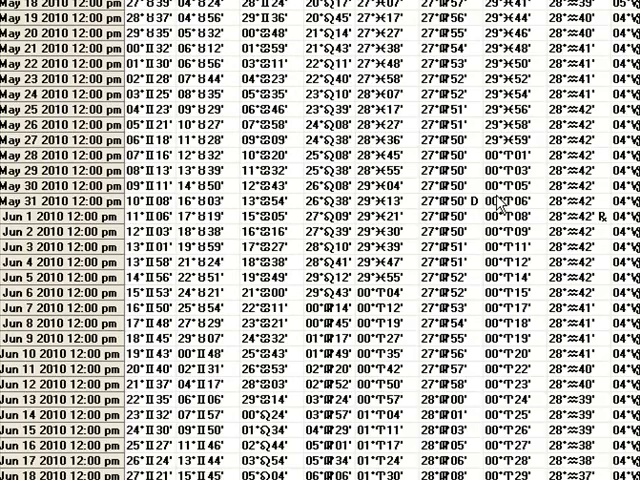
{"action": "scroll", "scroll_direction": "up", "scroll_amount": 3}
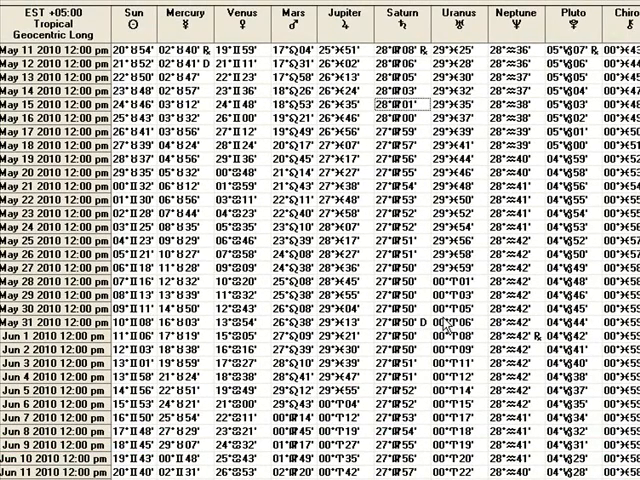
{"action": "mouse_move", "coordinate": [444, 324]}
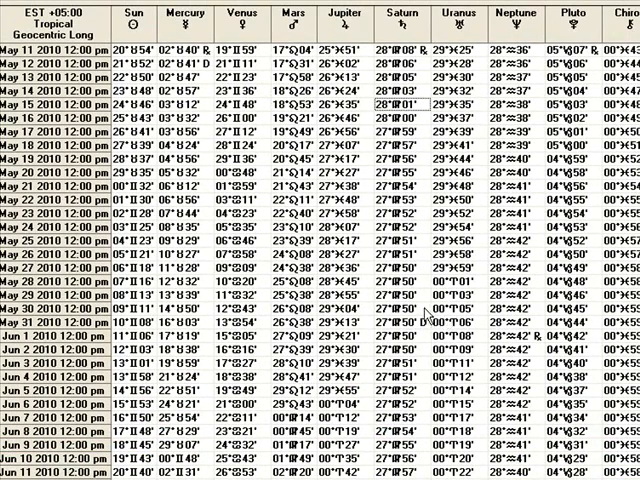
{"action": "mouse_move", "coordinate": [428, 318]}
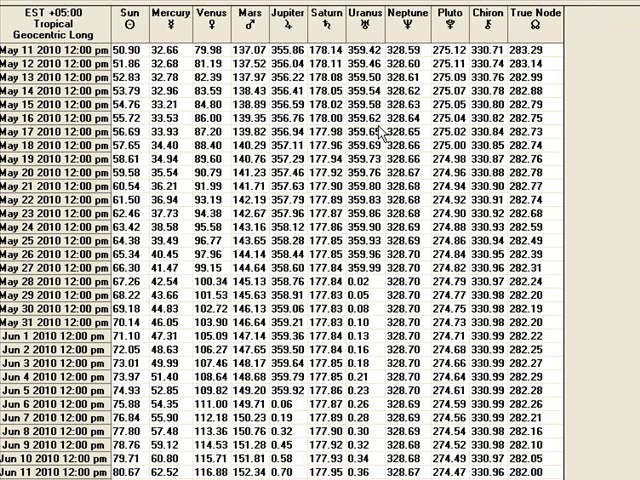
{"action": "mouse_move", "coordinate": [384, 130]}
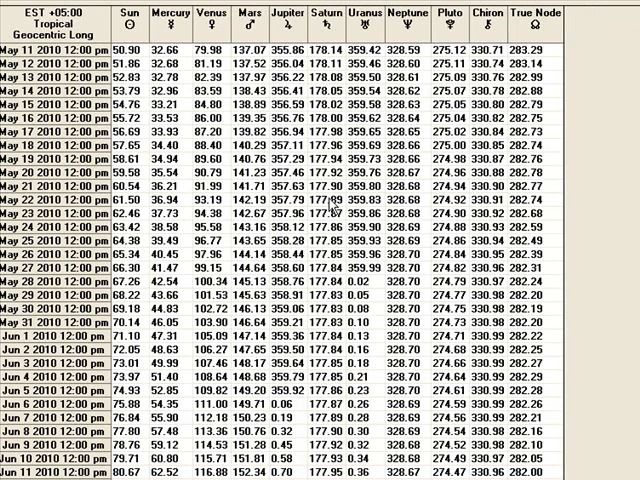
{"action": "mouse_move", "coordinate": [332, 266]}
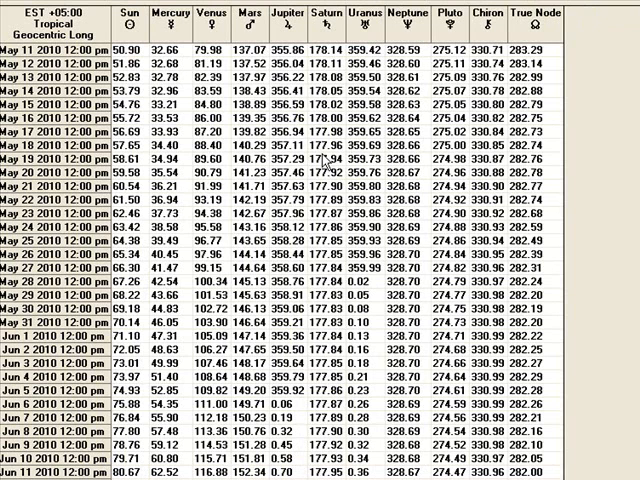
{"action": "mouse_move", "coordinate": [262, 268]}
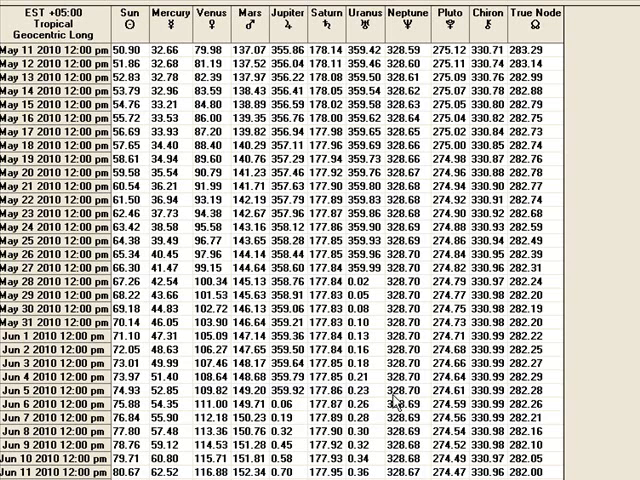
{"action": "mouse_move", "coordinate": [396, 400]}
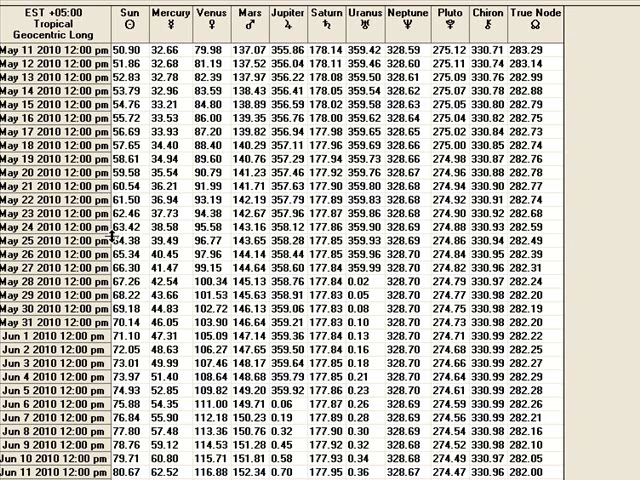
{"action": "mouse_move", "coordinate": [424, 150]}
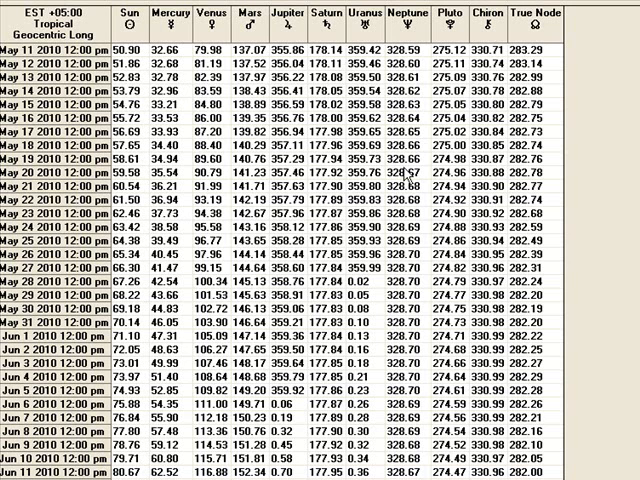
{"action": "mouse_move", "coordinate": [410, 176]}
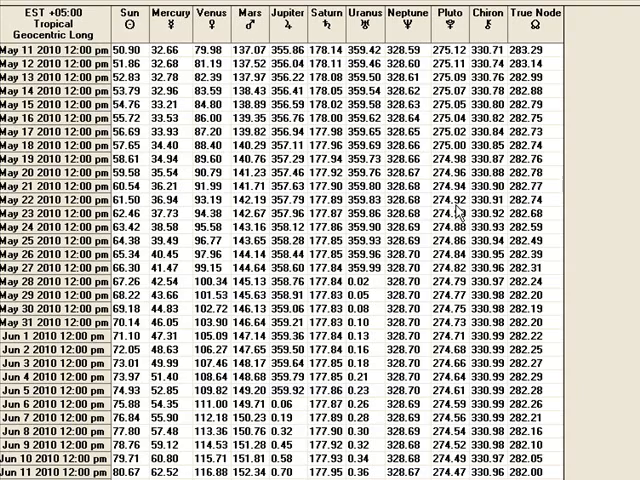
- Scroll down the decimal-degree ephemeris to the daily rows beyond June 11, 2010
{"action": "scroll", "scroll_direction": "down", "scroll_amount": 3}
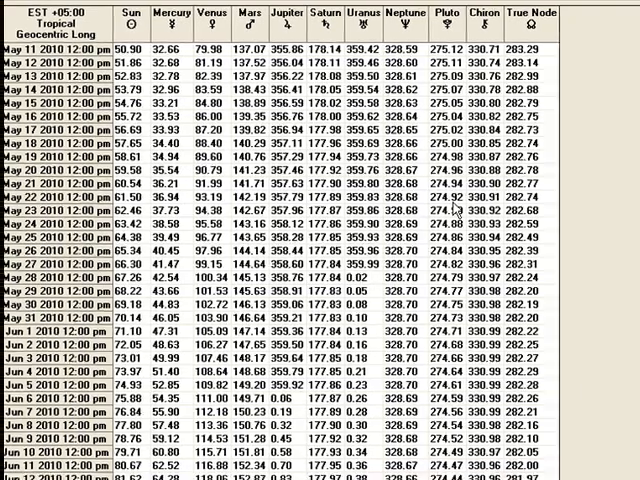
{"action": "scroll", "scroll_direction": "down", "scroll_amount": 3}
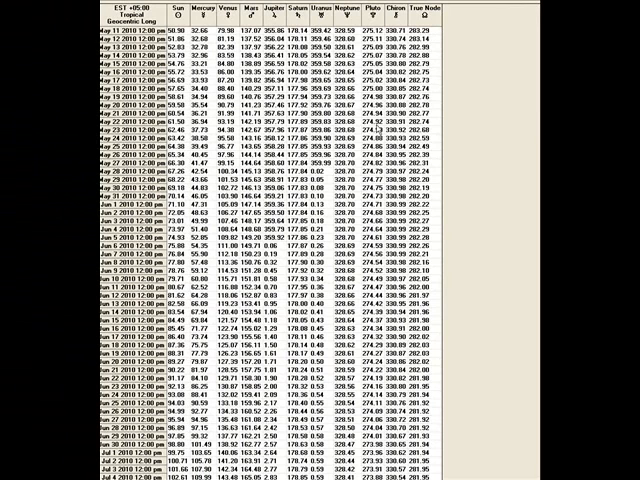